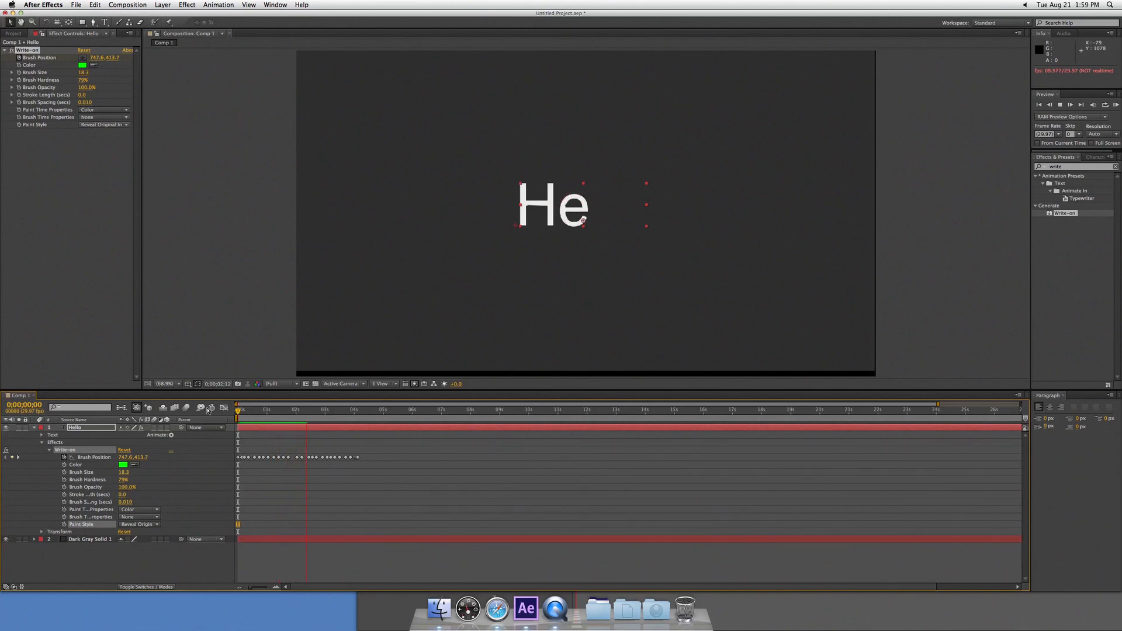
Step: Delete the Write-on effect so Hello shows as plain white text with no effects
{"action": "left_click", "coordinate": [323, 409]}
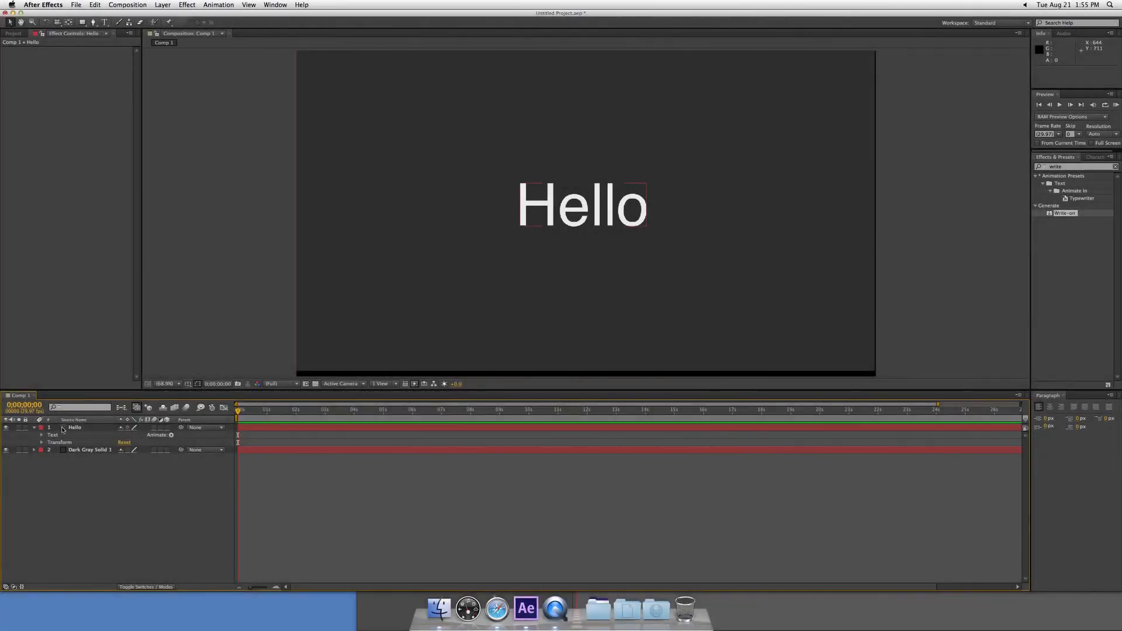
{"action": "mouse_move", "coordinate": [554, 212]}
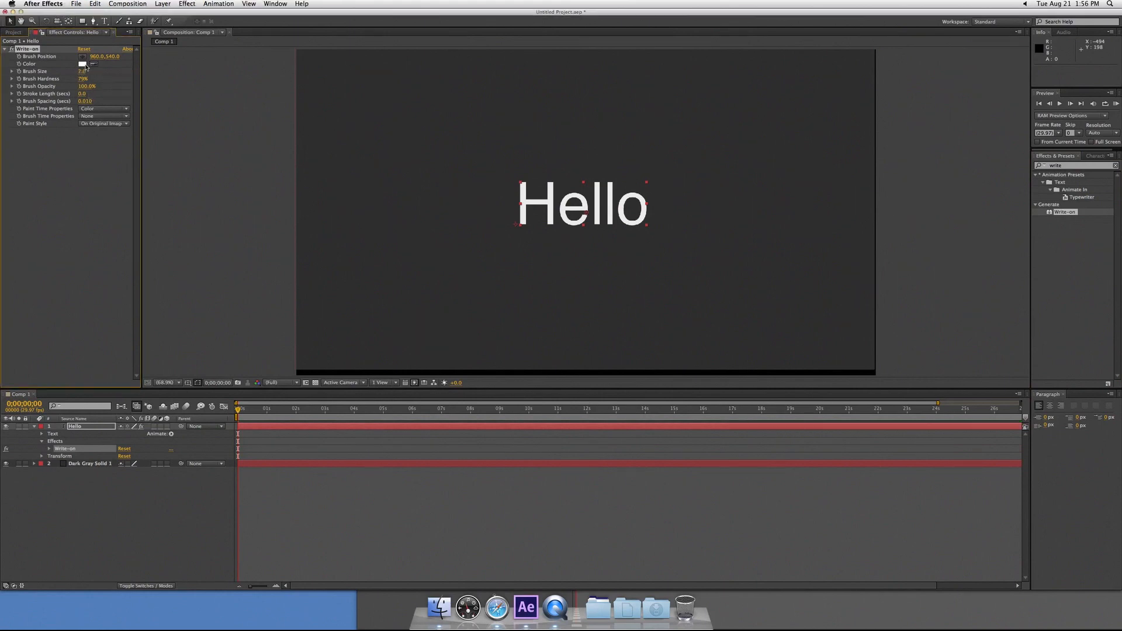
Step: Pick a green brush color for the Write-on effect in the Color dialog
{"action": "left_click", "coordinate": [82, 63]}
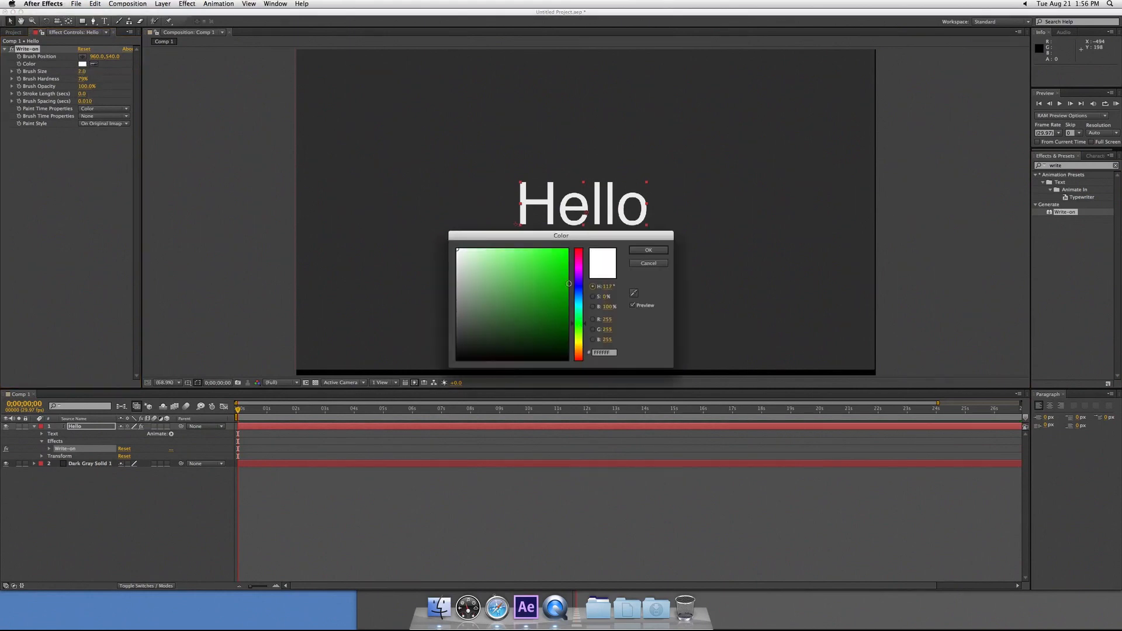
{"action": "left_click", "coordinate": [646, 250]}
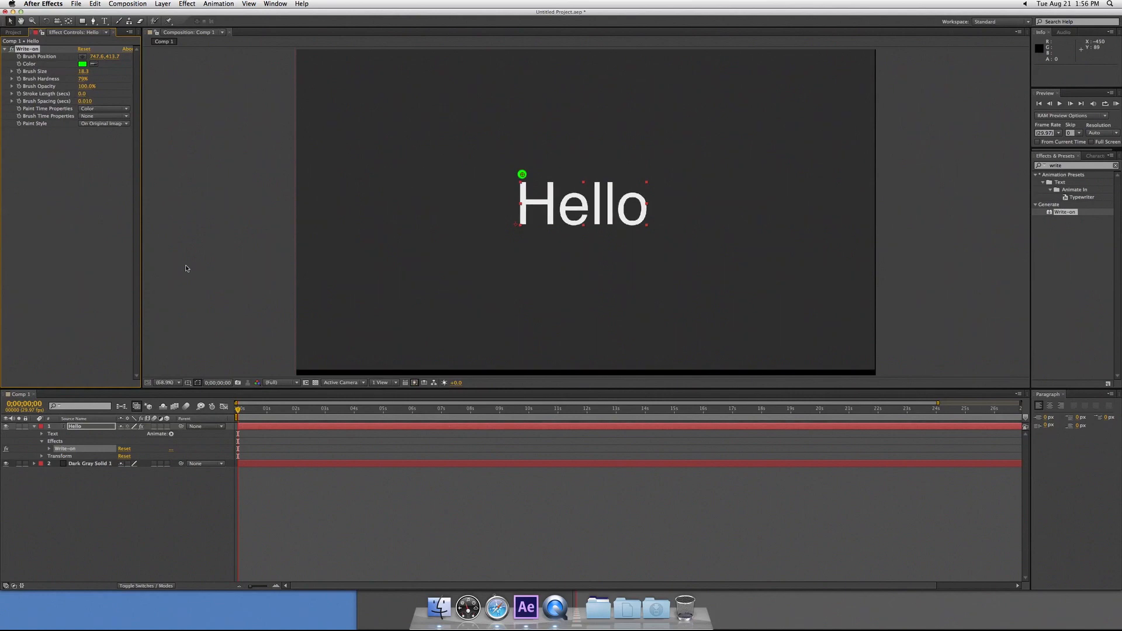
{"action": "mouse_move", "coordinate": [102, 75]}
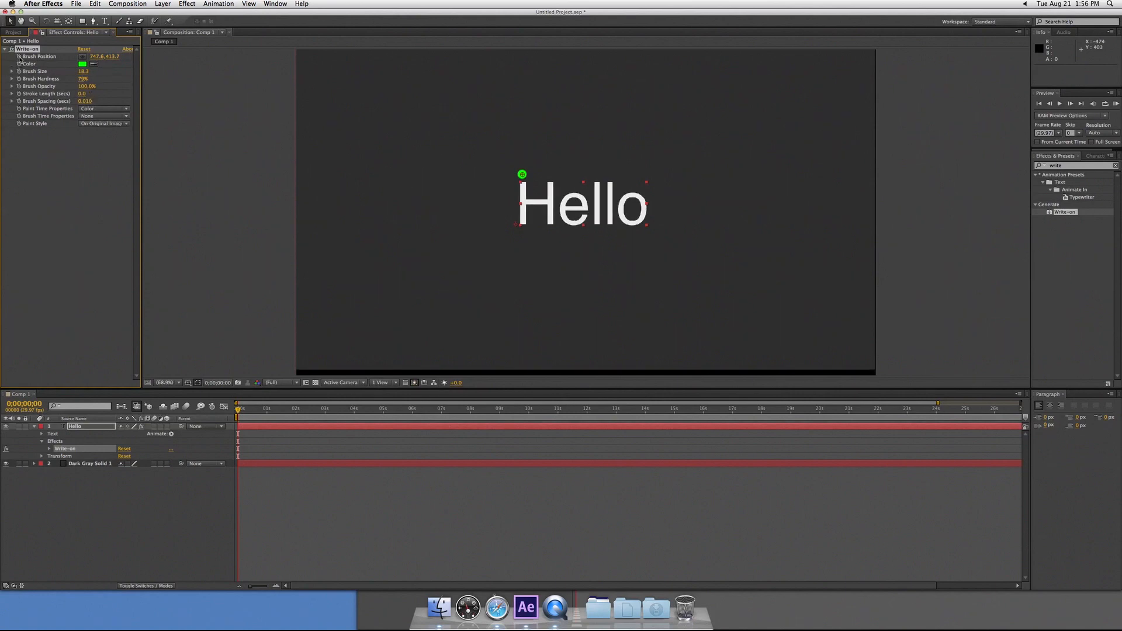
{"action": "mouse_move", "coordinate": [257, 372]}
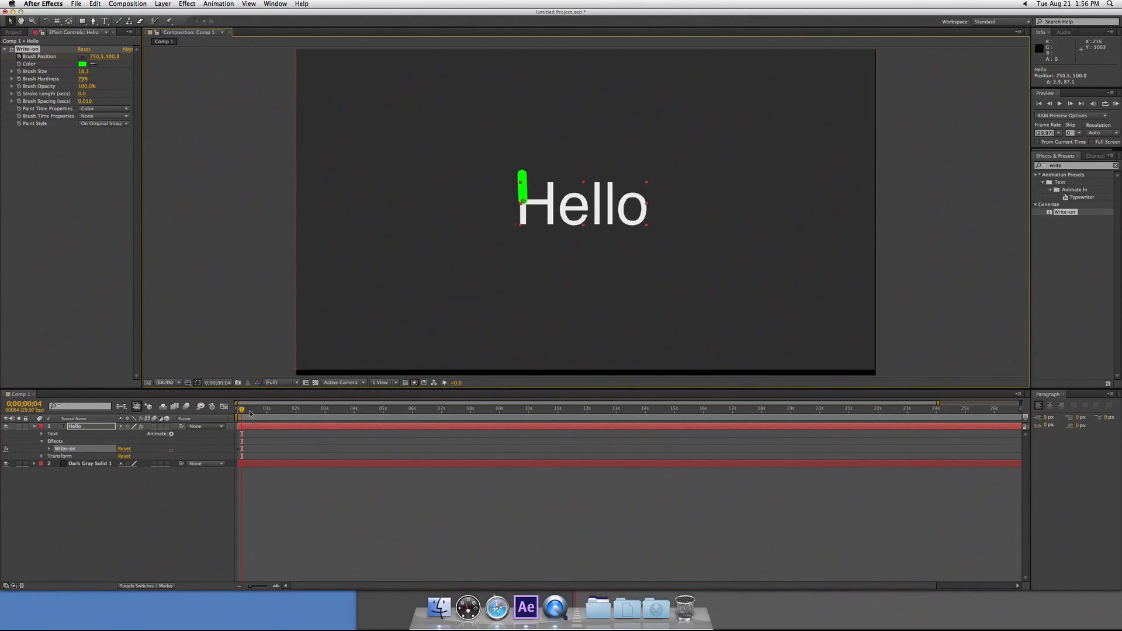
Step: Record Brush Position keyframes tracing green strokes from the H through the final o
{"action": "left_click", "coordinate": [243, 408]}
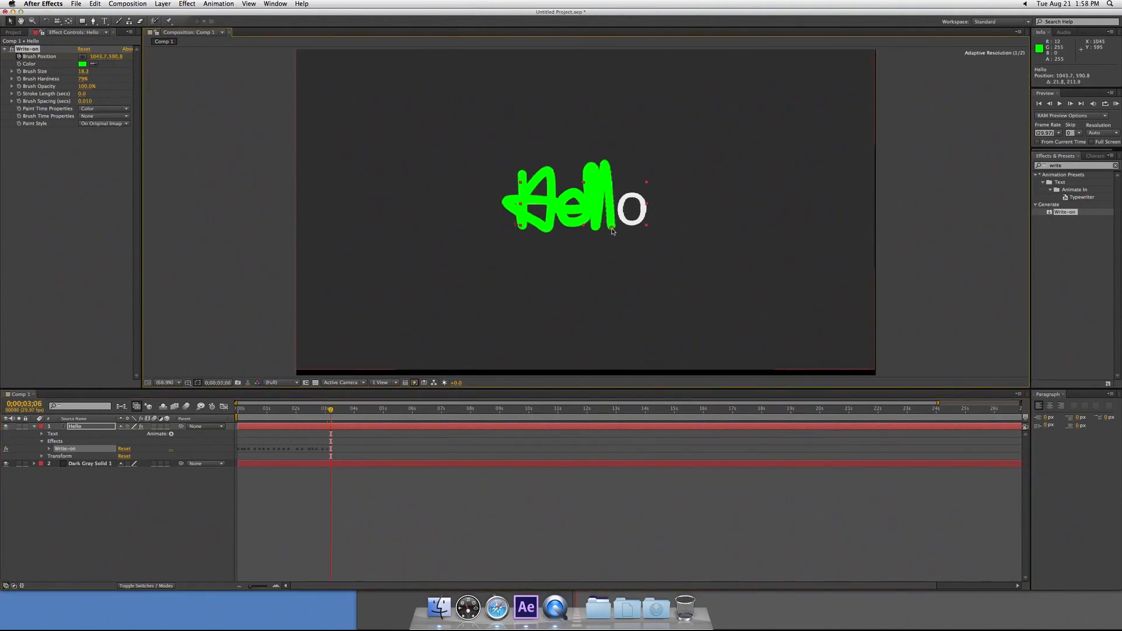
{"action": "left_click", "coordinate": [346, 409]}
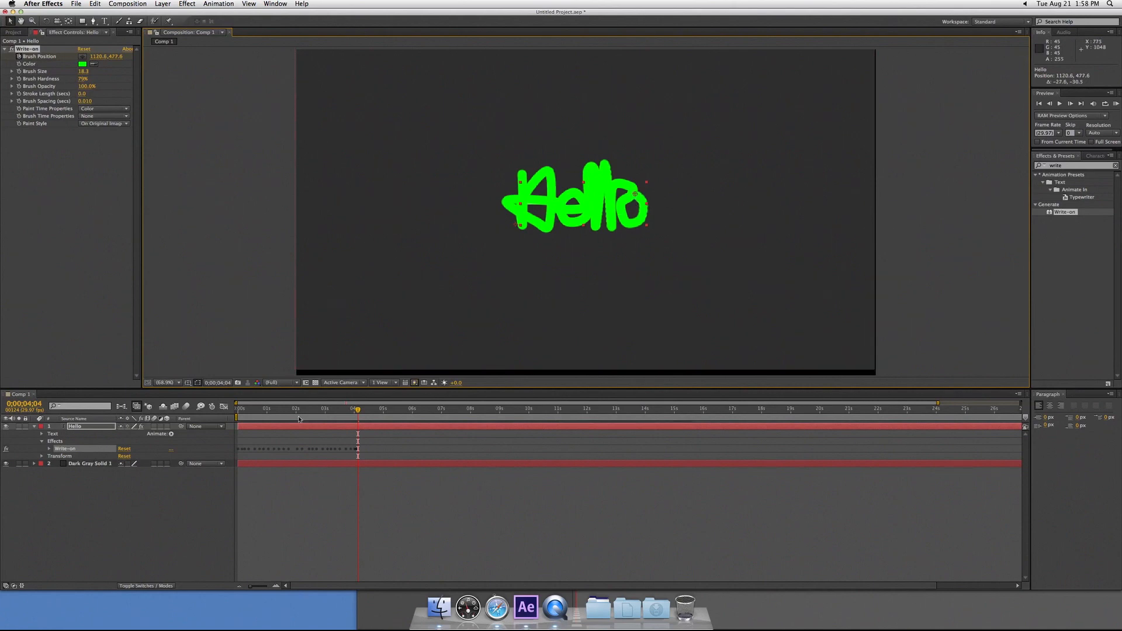
{"action": "left_click", "coordinate": [238, 409]}
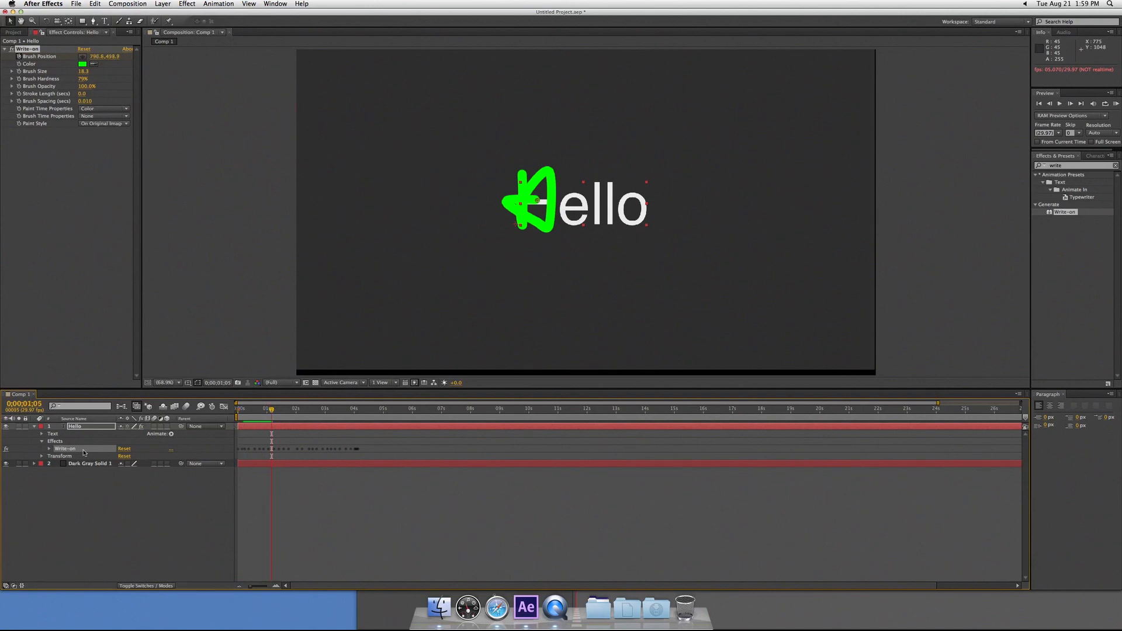
Step: Twirl open Write-on under the Hello layer to list its Brush Position keyframes
{"action": "left_click", "coordinate": [41, 449]}
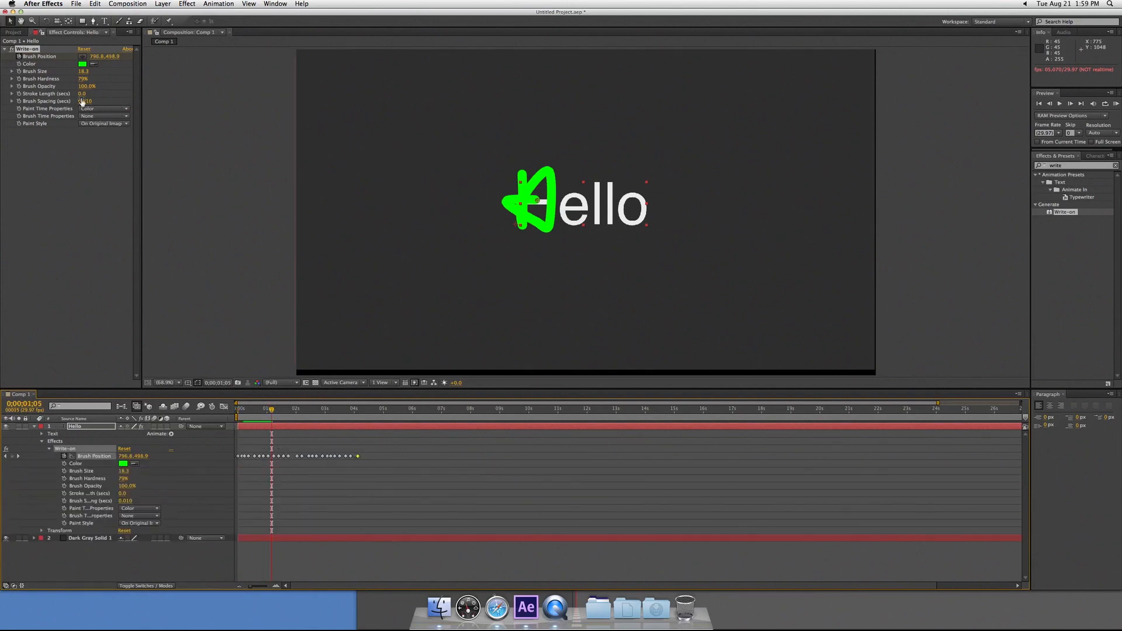
Step: Set Paint Style to Reveal Original Image so strokes uncover the white letters
{"action": "left_click", "coordinate": [104, 123]}
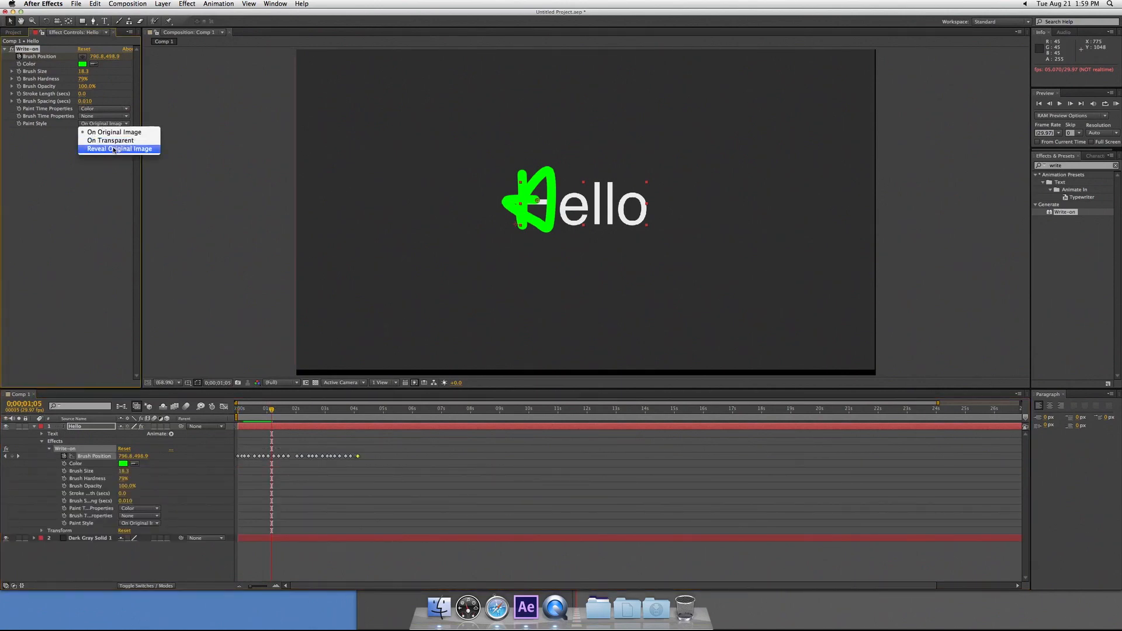
{"action": "left_click", "coordinate": [120, 148]}
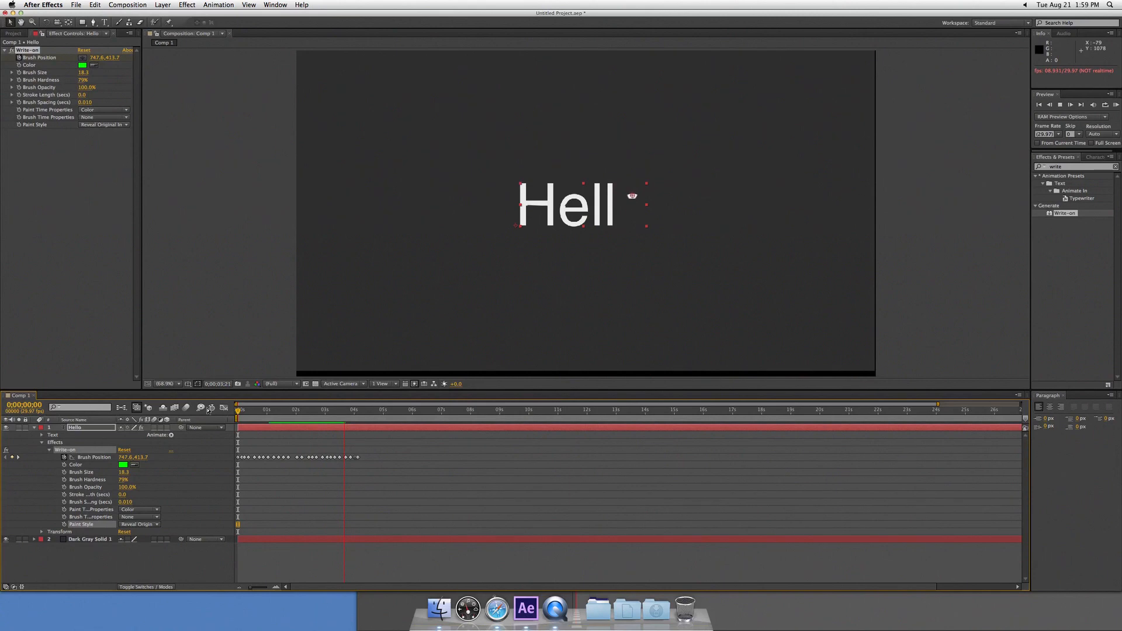
{"action": "left_click", "coordinate": [361, 409]}
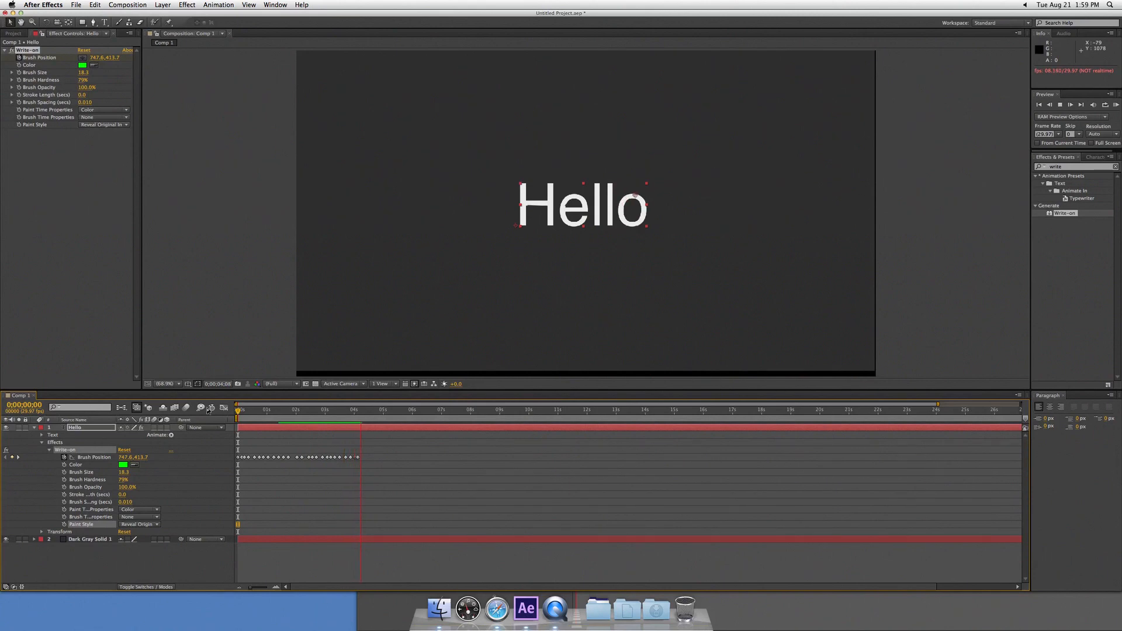
{"action": "left_click", "coordinate": [375, 409]}
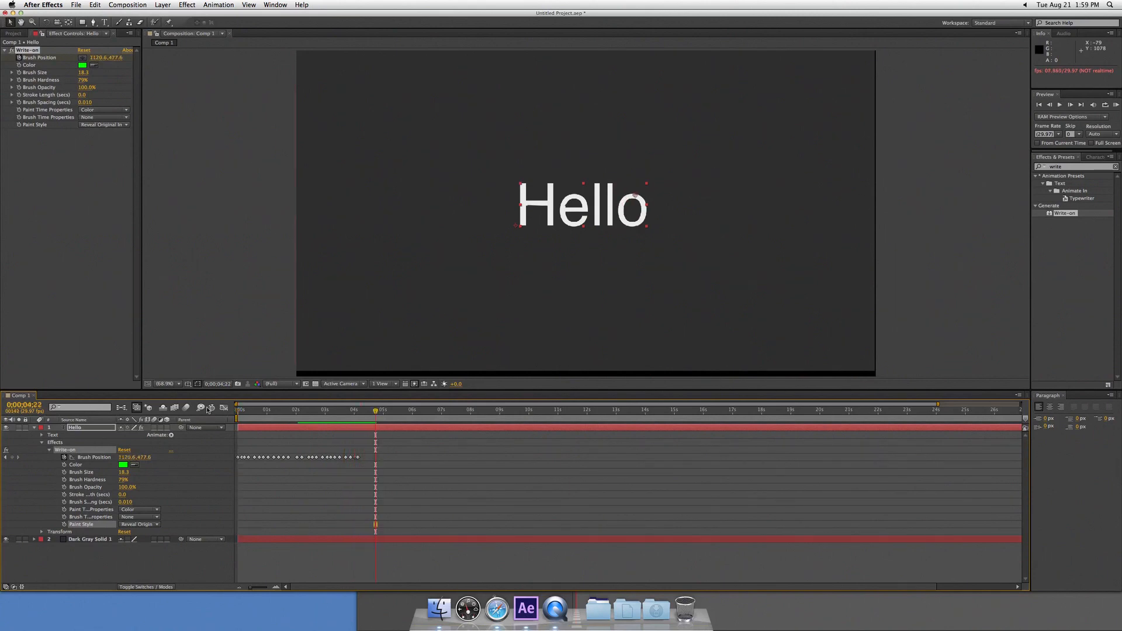
{"action": "left_click", "coordinate": [90, 539]}
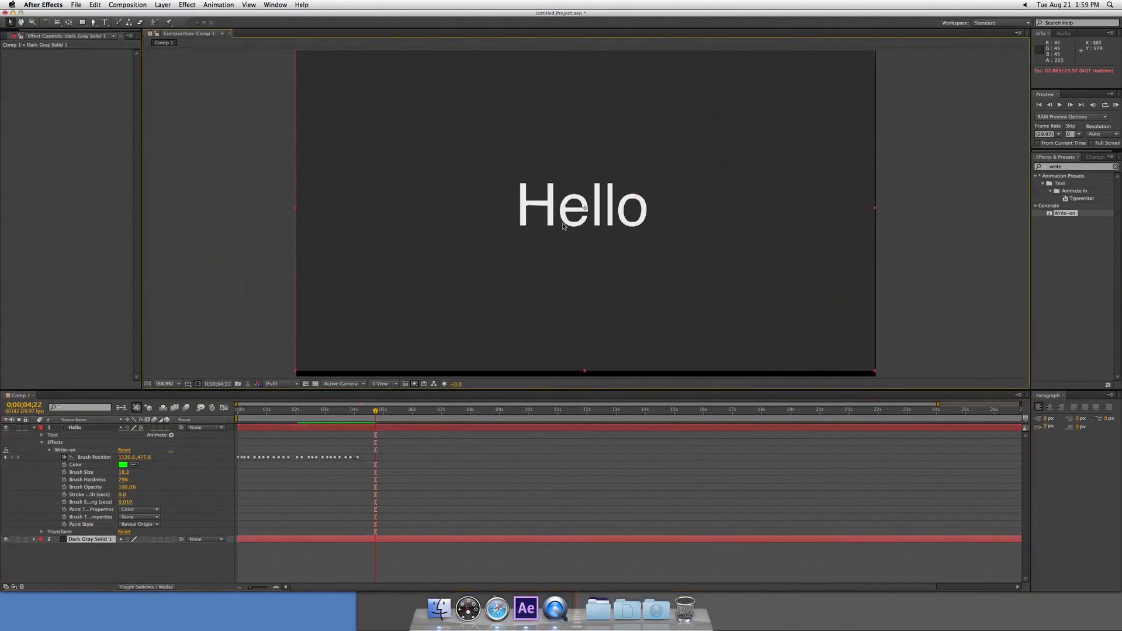
{"action": "mouse_move", "coordinate": [482, 350]}
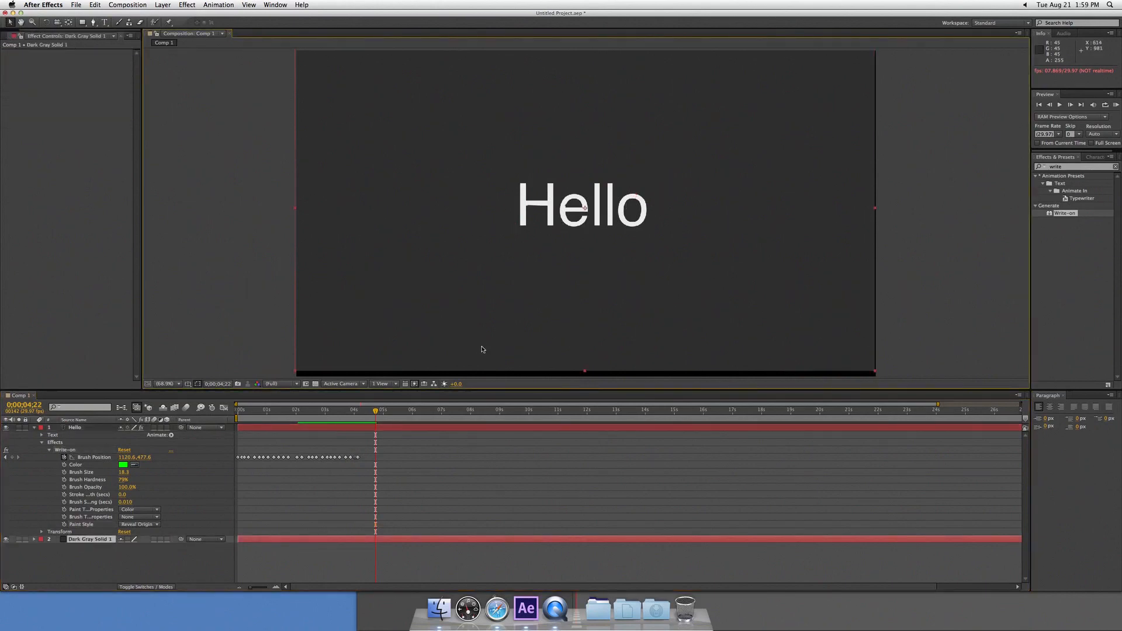